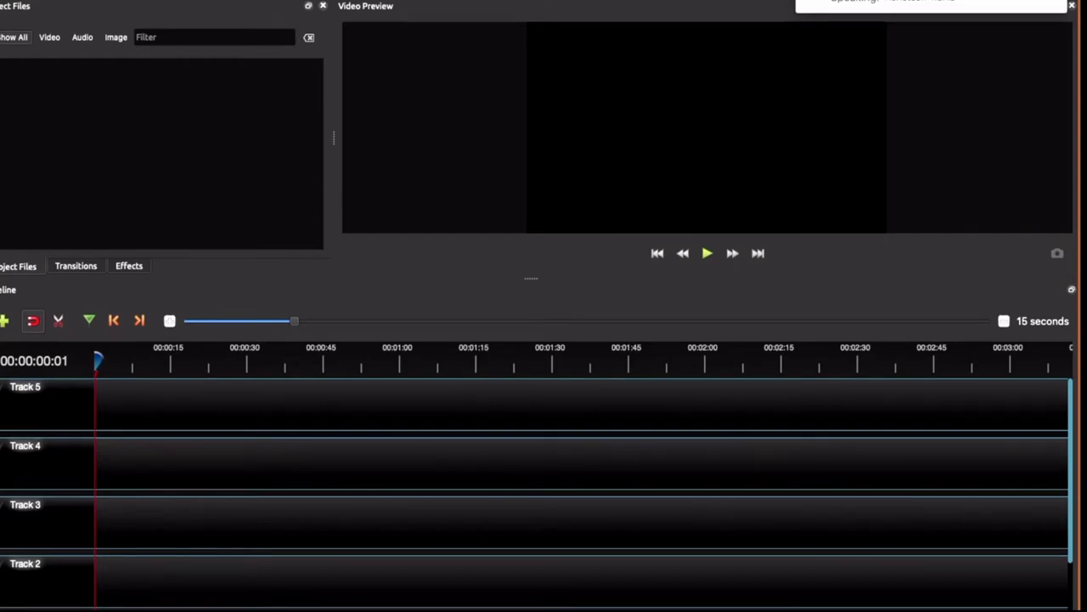
mouse_move(229, 129)
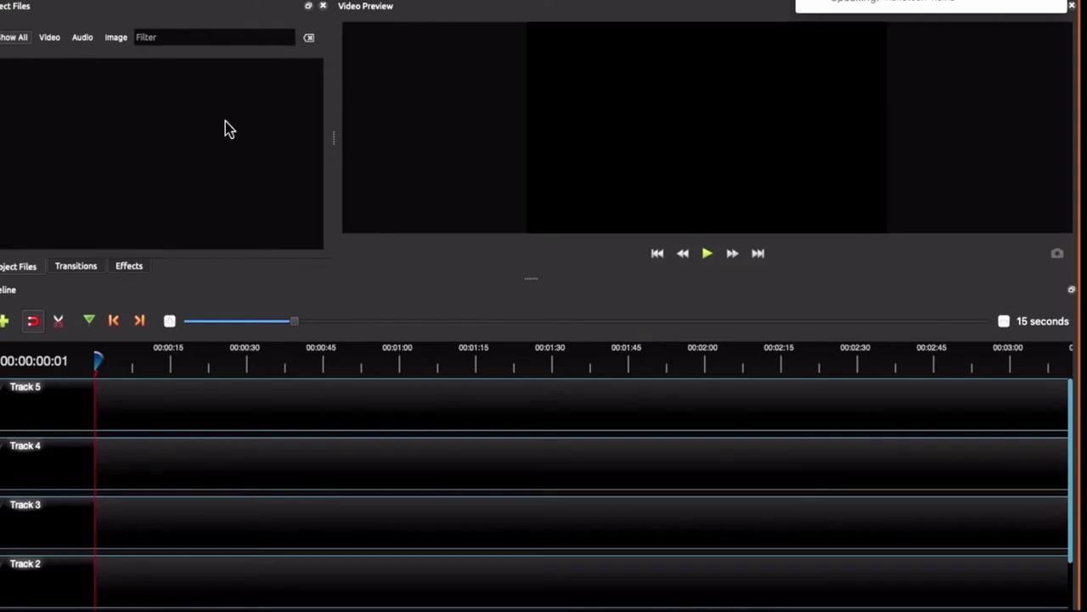
mouse_move(173, 17)
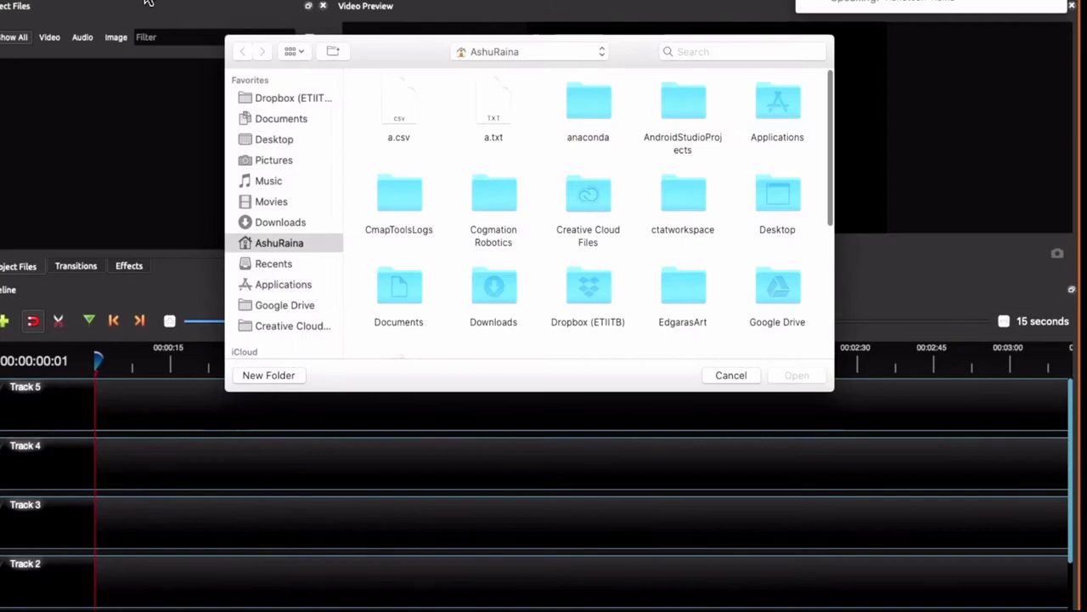
left_click(278, 221)
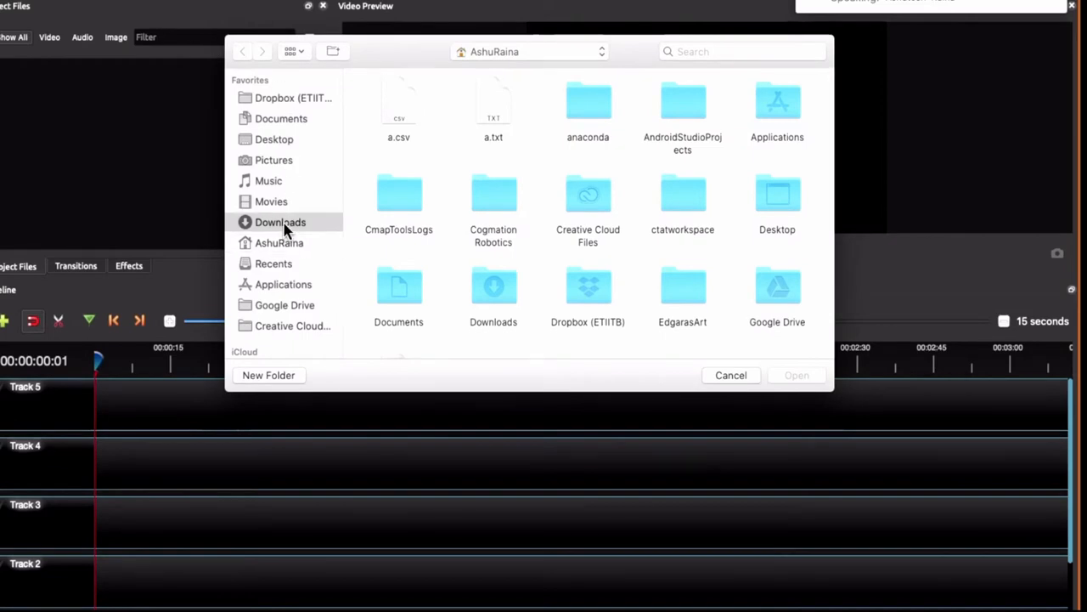
left_click(279, 221)
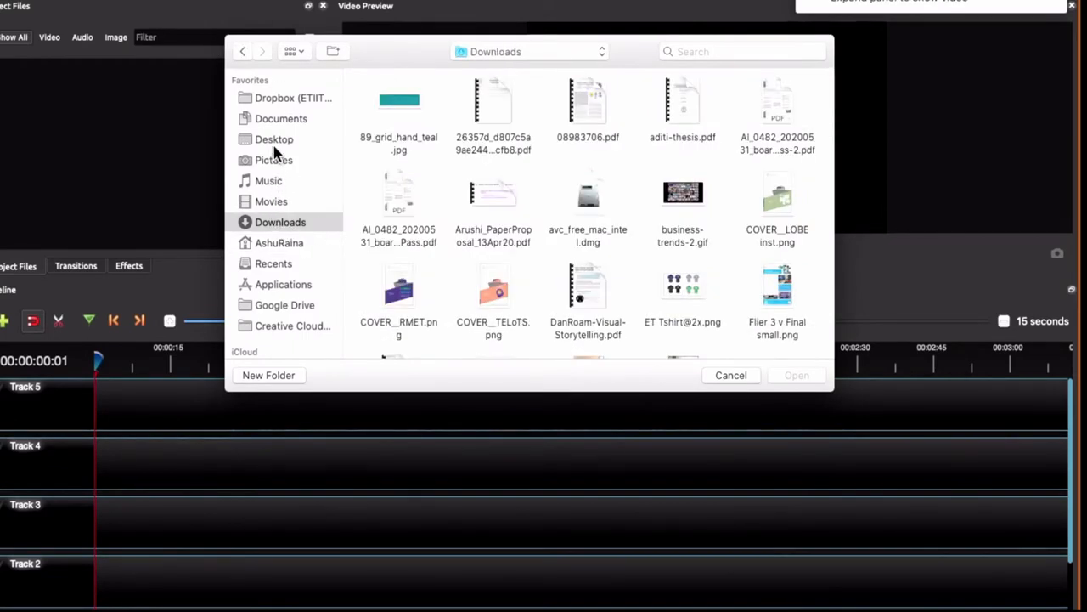
left_click(274, 139)
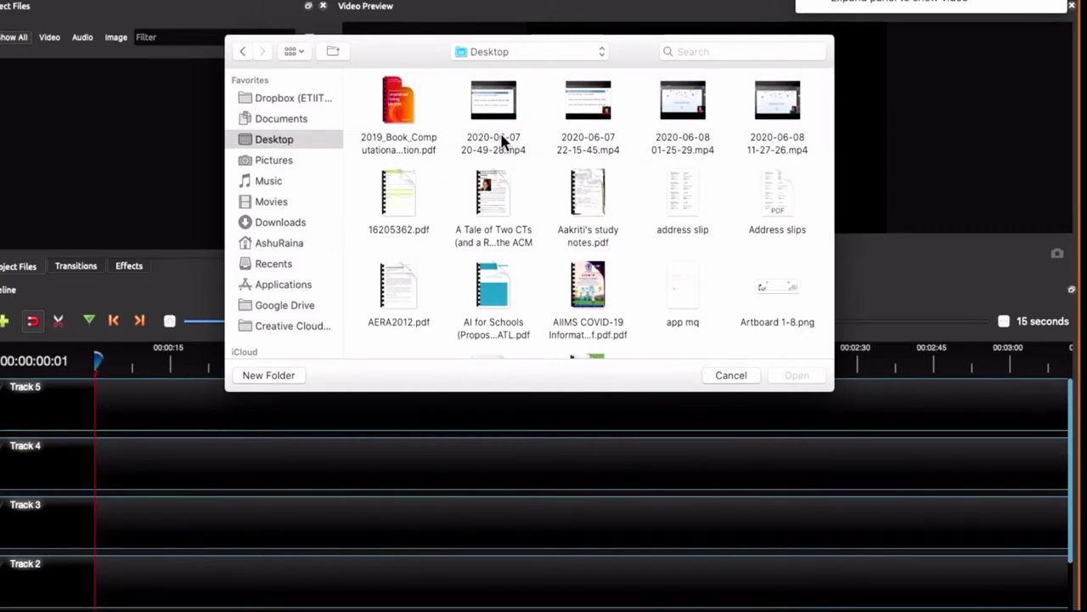
mouse_move(722, 159)
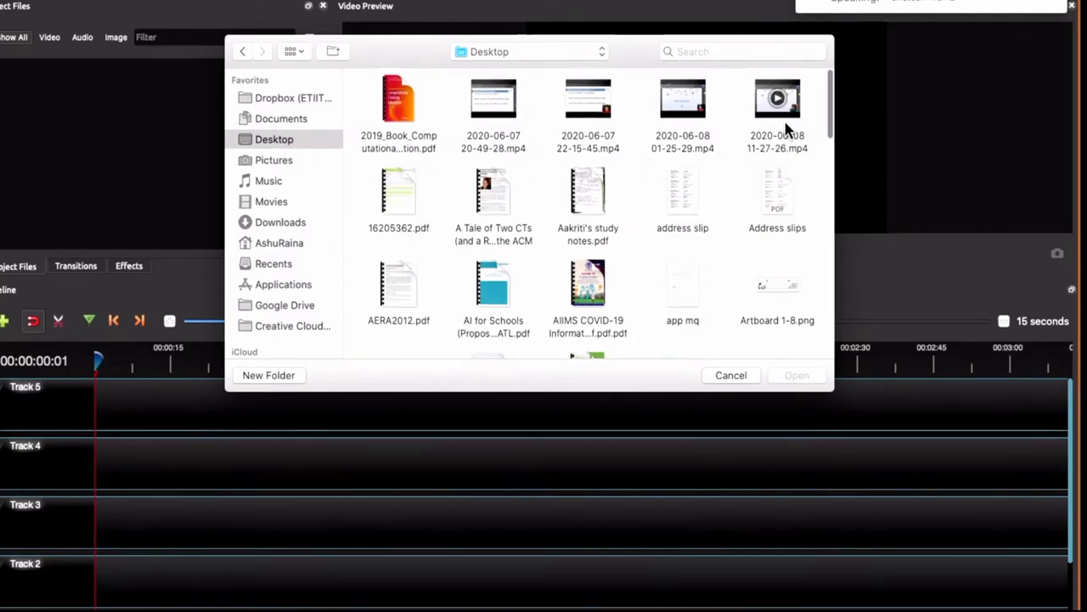
left_click(776, 111)
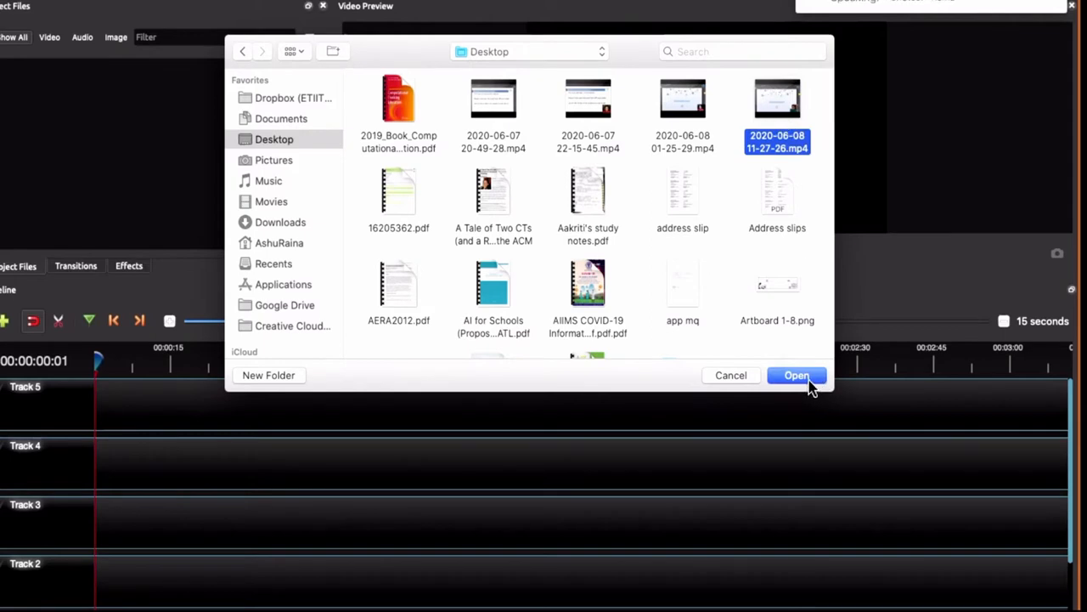
left_click(797, 376)
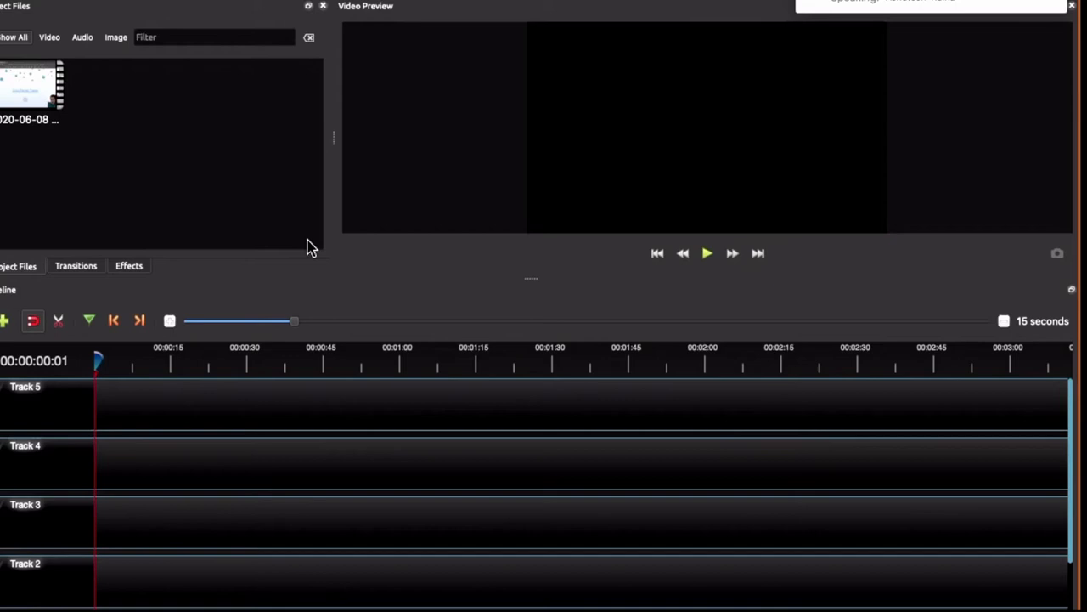
mouse_move(37, 88)
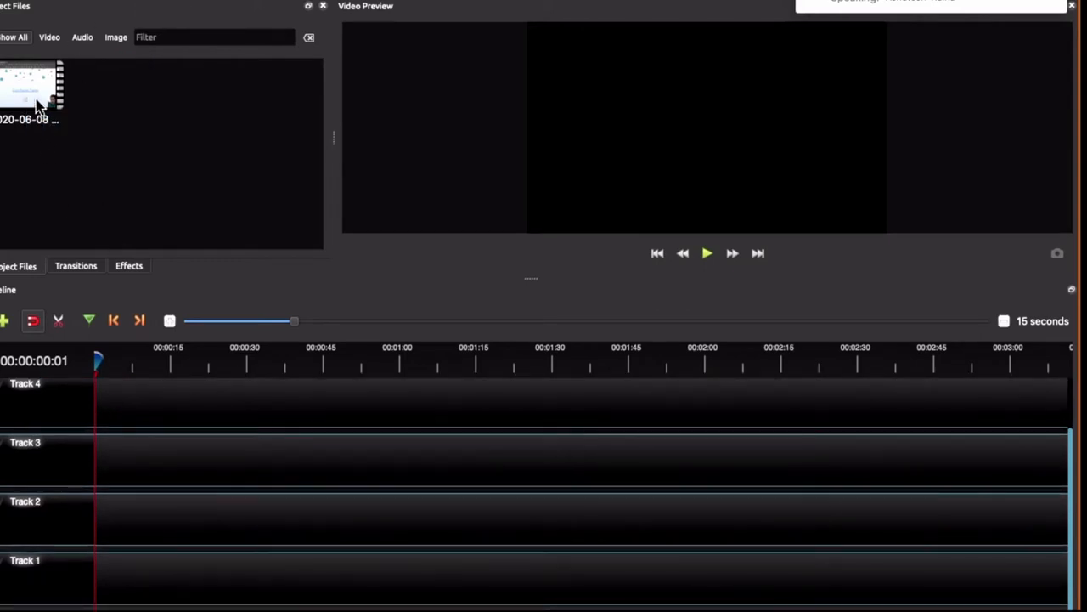
Drag the lecture recording onto Track 1 of the timeline at time zero
left_click_drag(30, 85, 127, 459)
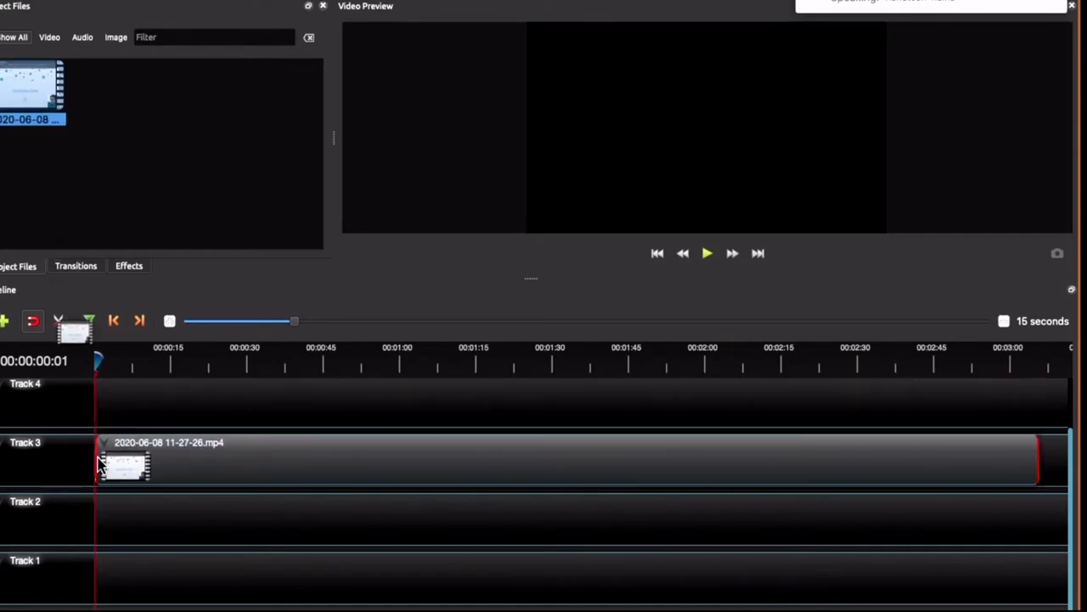
left_click_drag(123, 459, 123, 581)
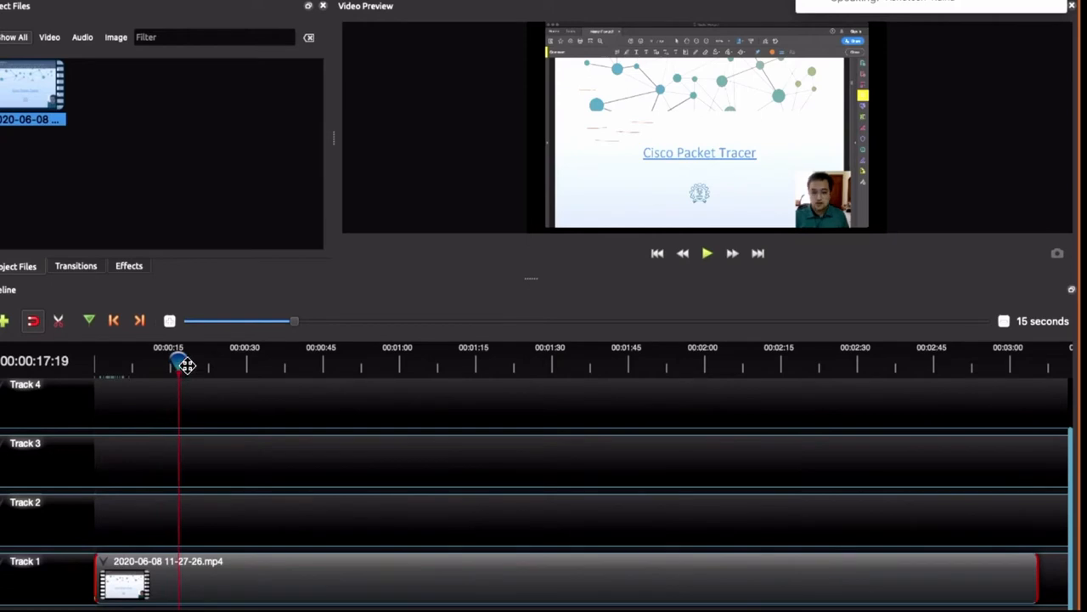
Scrub the playhead through the lecture to around 1:24–1:27
left_click_drag(179, 365, 279, 366)
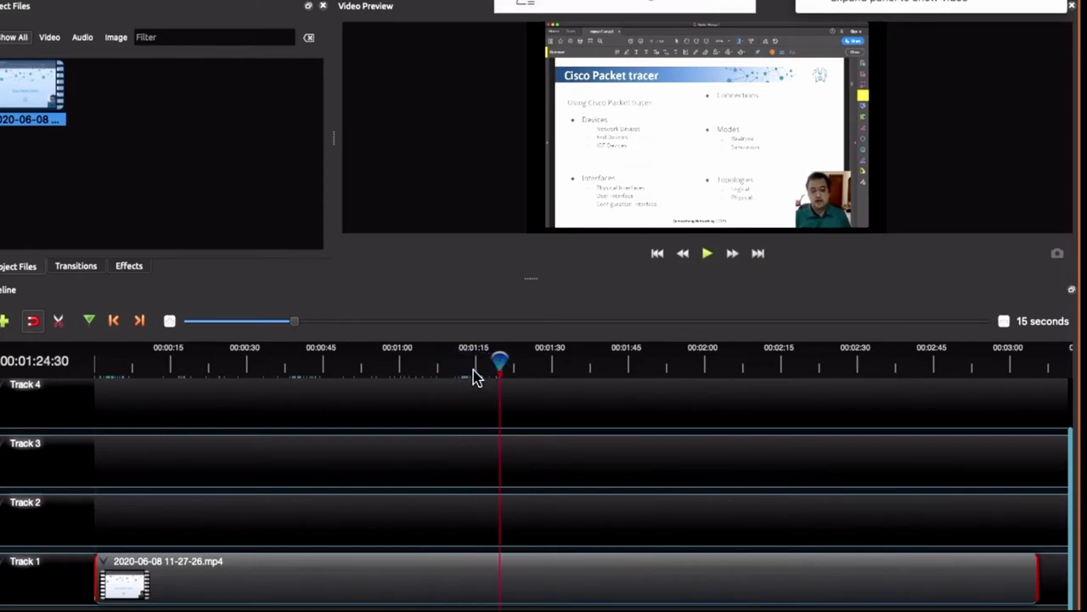
left_click_drag(500, 360, 510, 361)
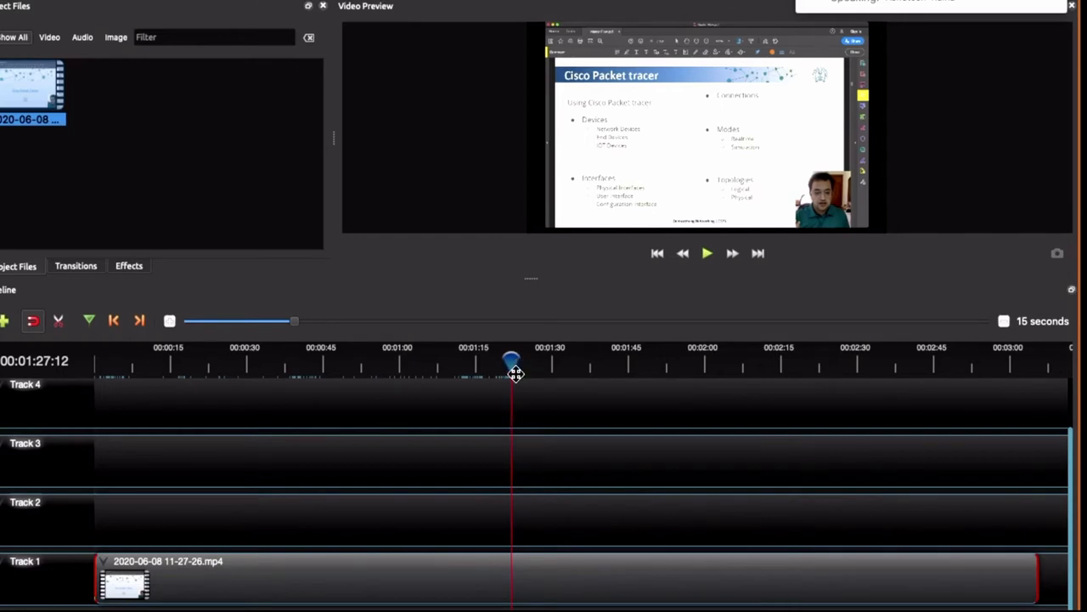
mouse_move(297, 331)
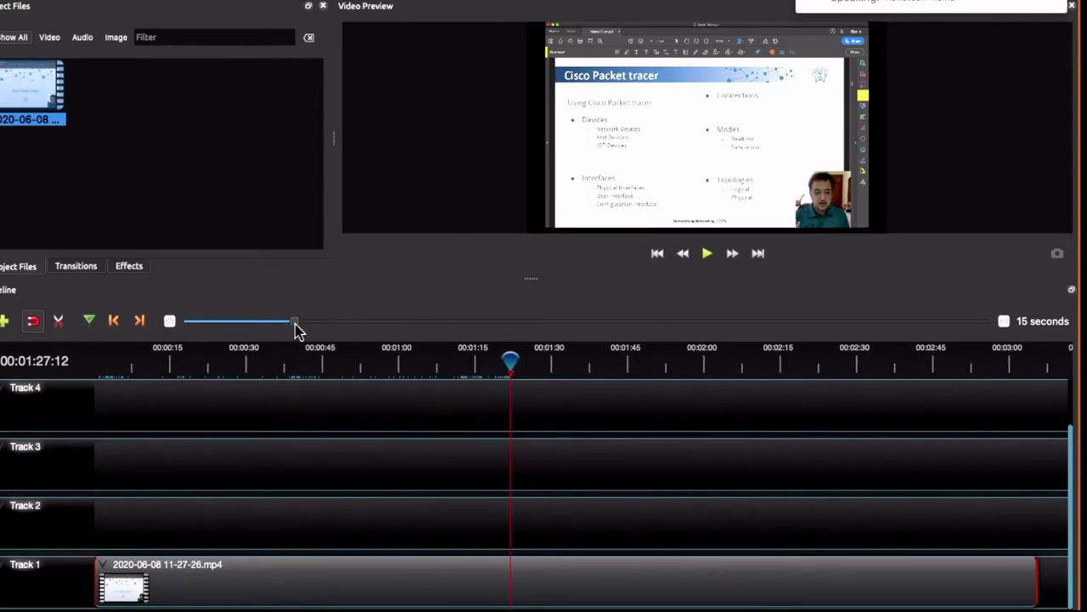
Zoom the timeline to 10 seconds and settle the playhead at about 1:30
left_click_drag(296, 321, 269, 322)
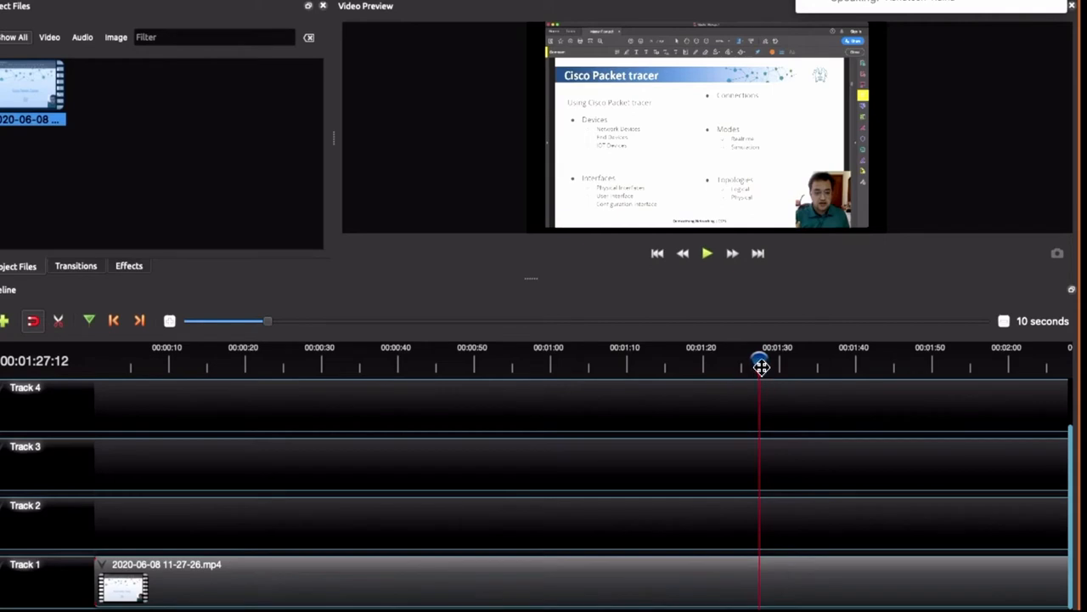
left_click_drag(761, 365, 741, 365)
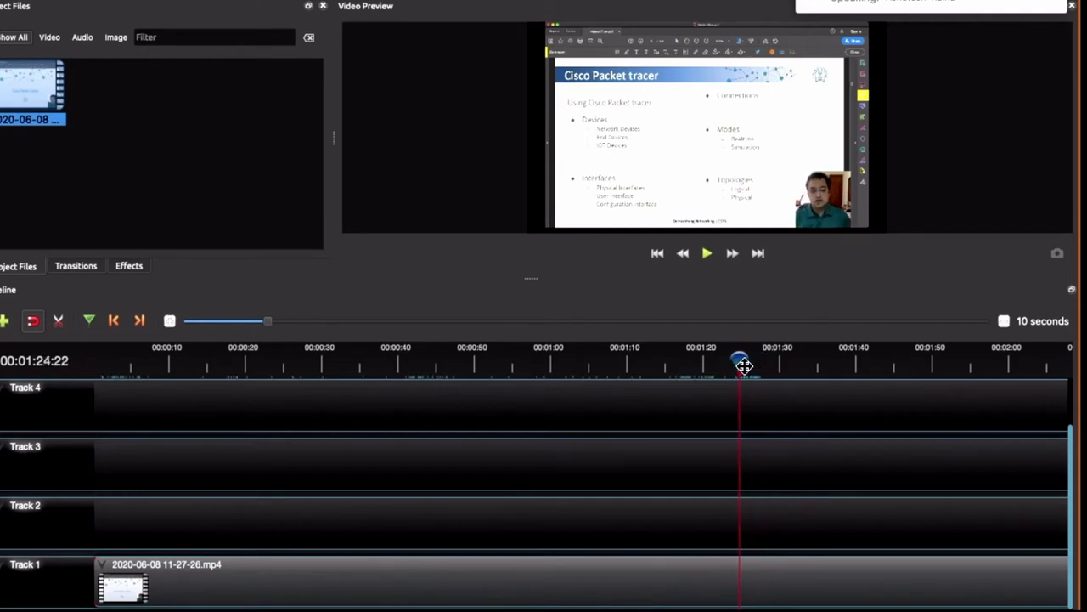
left_click_drag(740, 360, 768, 360)
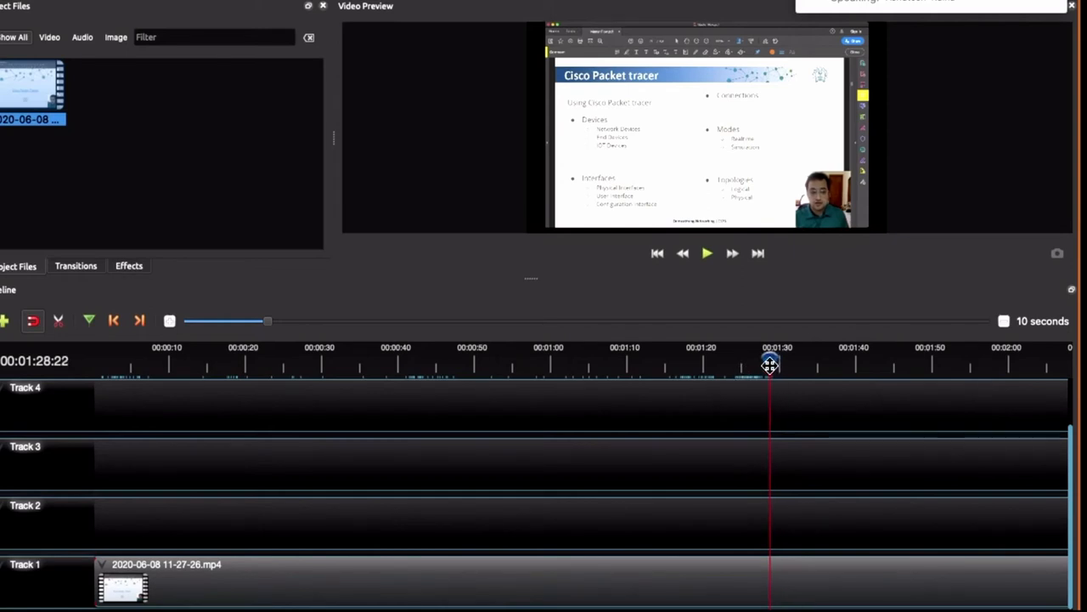
left_click_drag(771, 363, 780, 364)
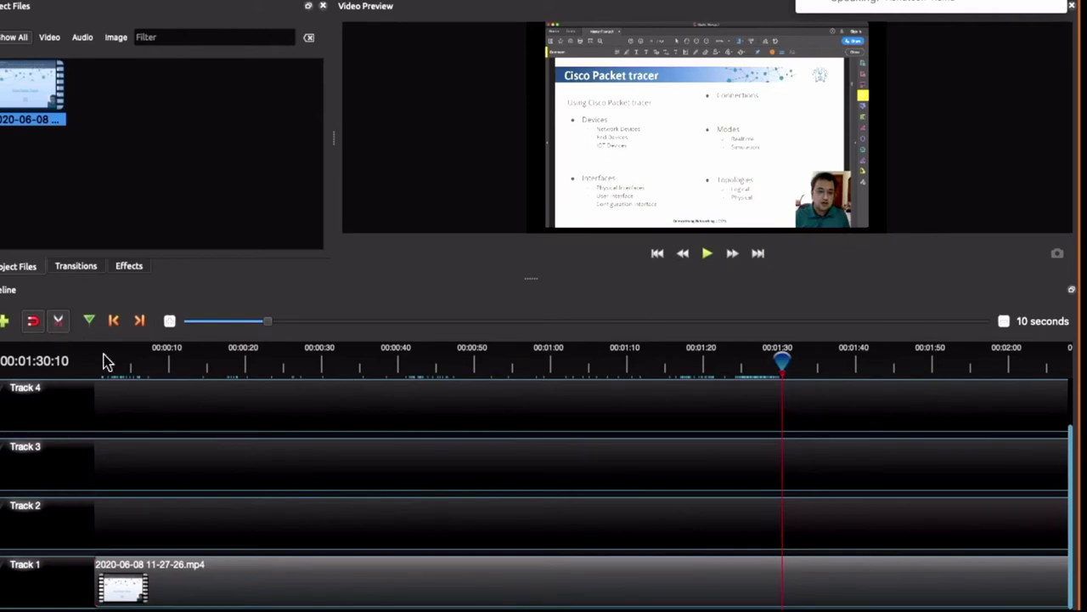
mouse_move(748, 574)
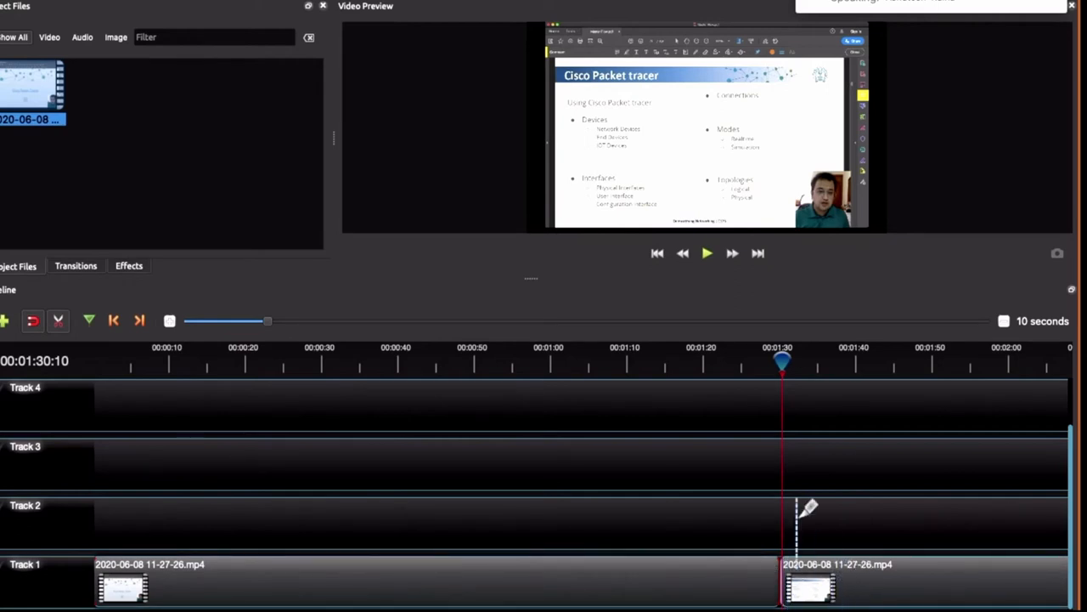
Advance the playhead past the first cut to the section's end near 1:38
left_click_drag(781, 360, 801, 369)
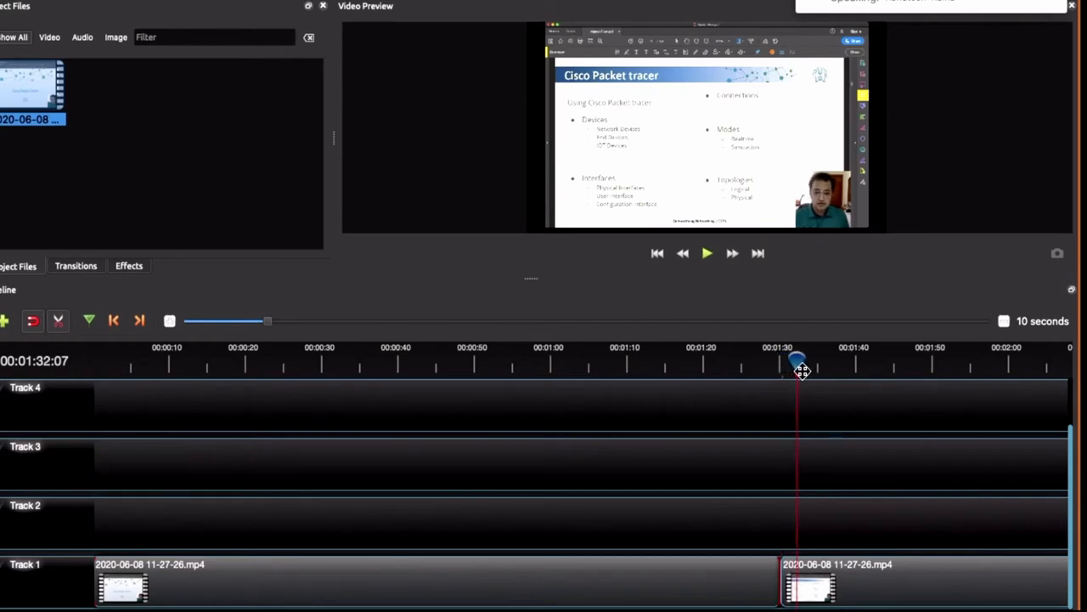
left_click_drag(799, 365, 840, 366)
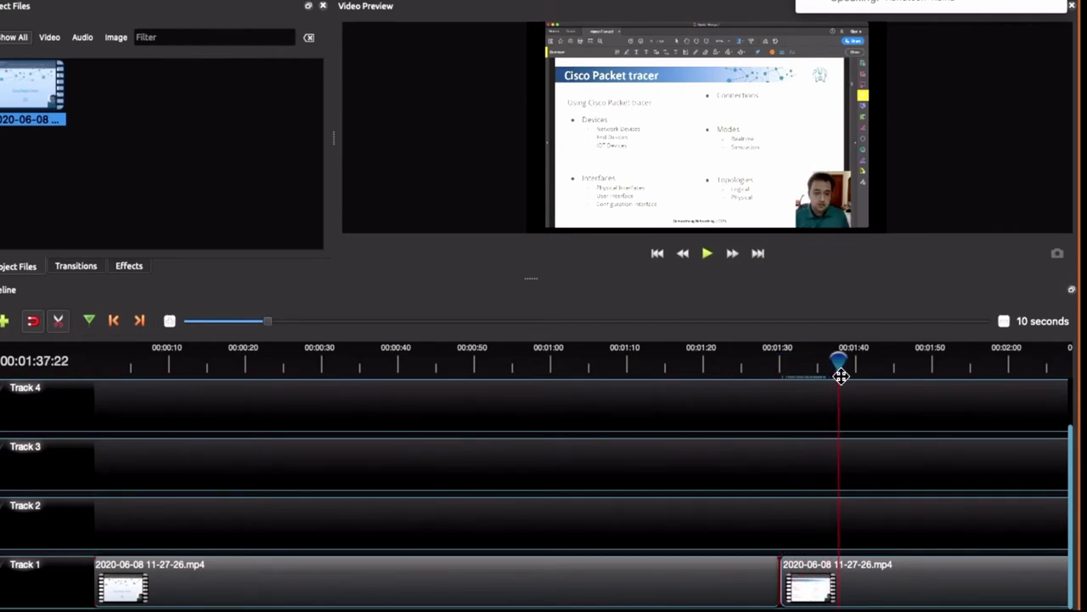
left_click_drag(839, 364, 844, 363)
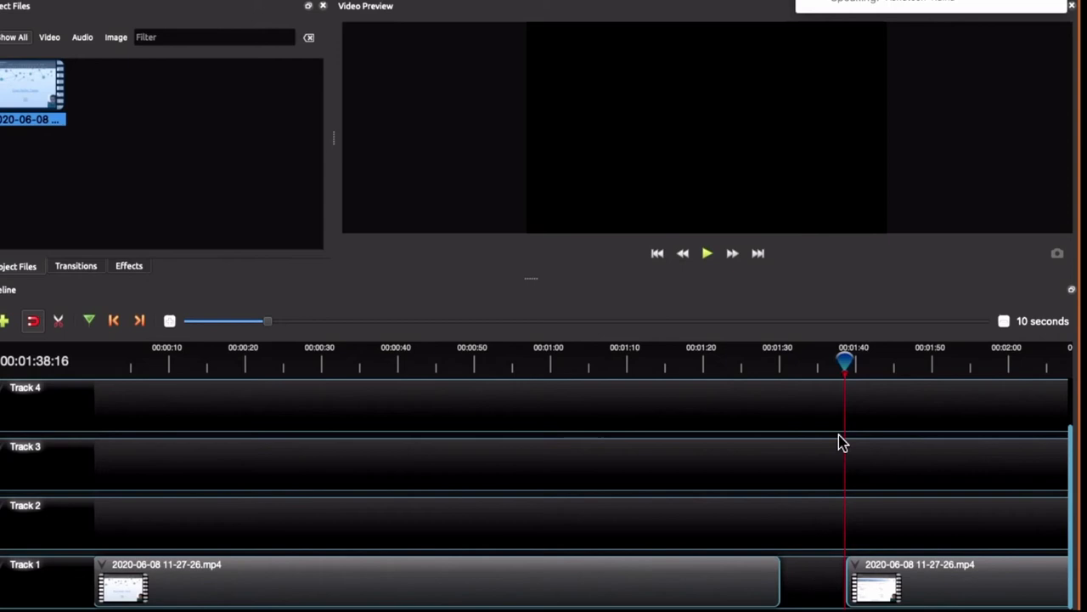
left_click_drag(846, 360, 744, 360)
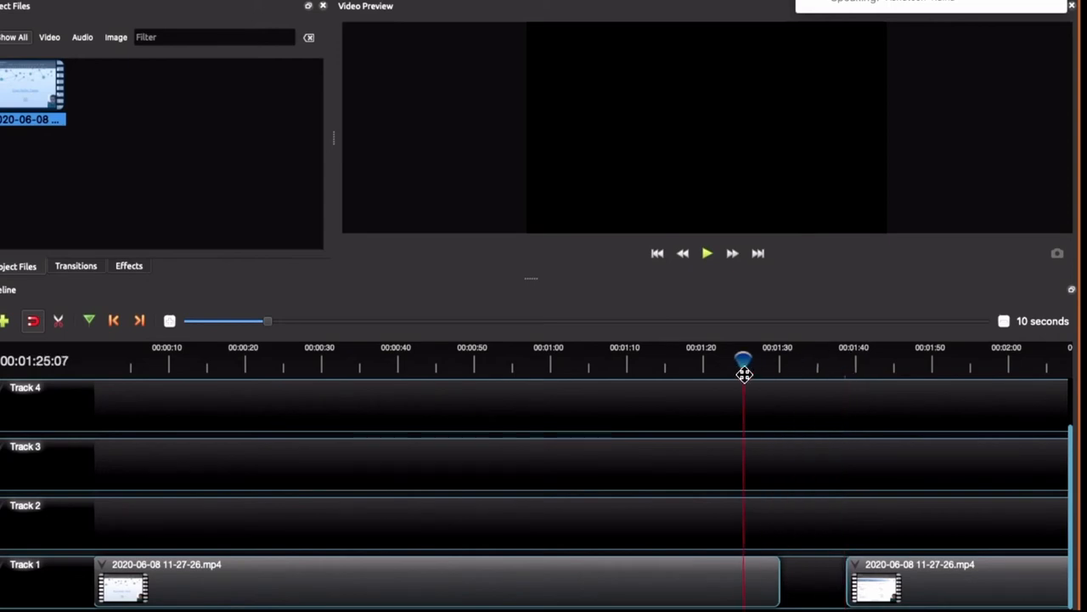
left_click_drag(744, 358, 807, 358)
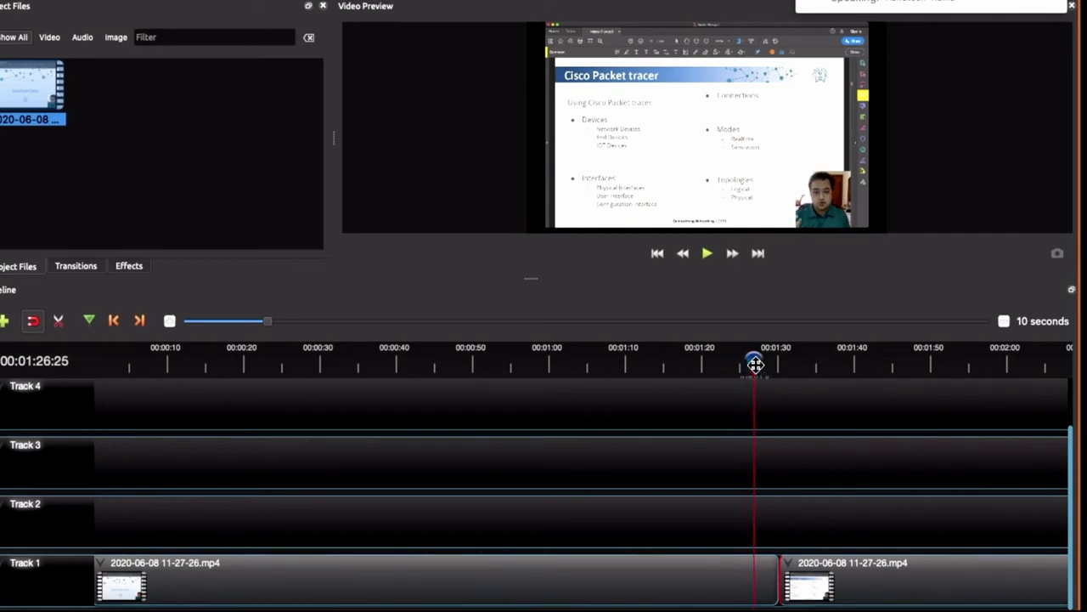
left_click(707, 252)
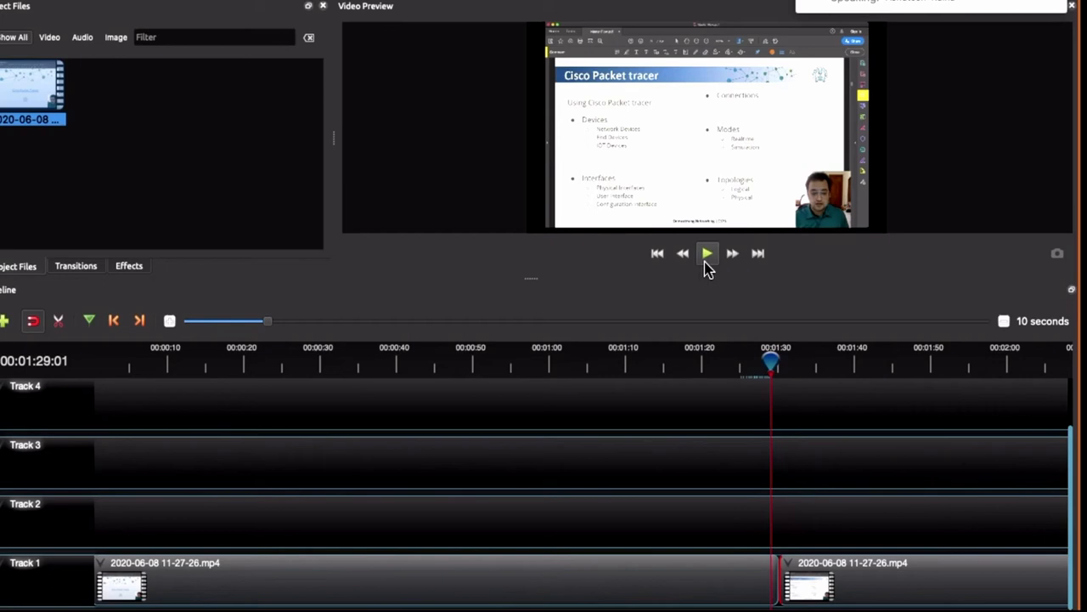
left_click(707, 252)
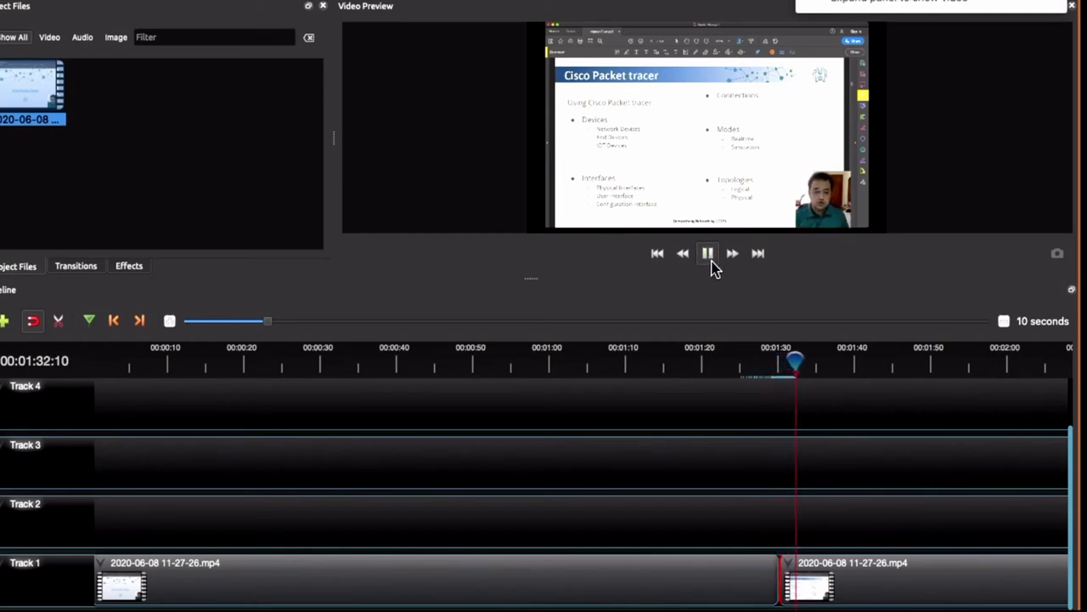
left_click(707, 252)
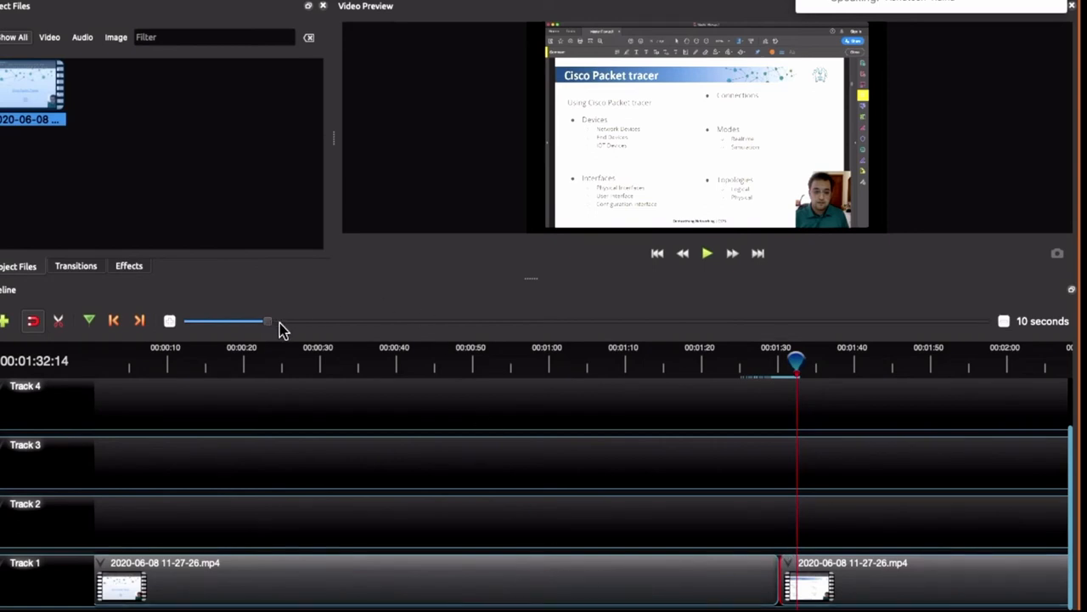
Zoom the timeline out to 20 seconds and move the playhead past the join to about 1:39
left_click_drag(268, 321, 321, 321)
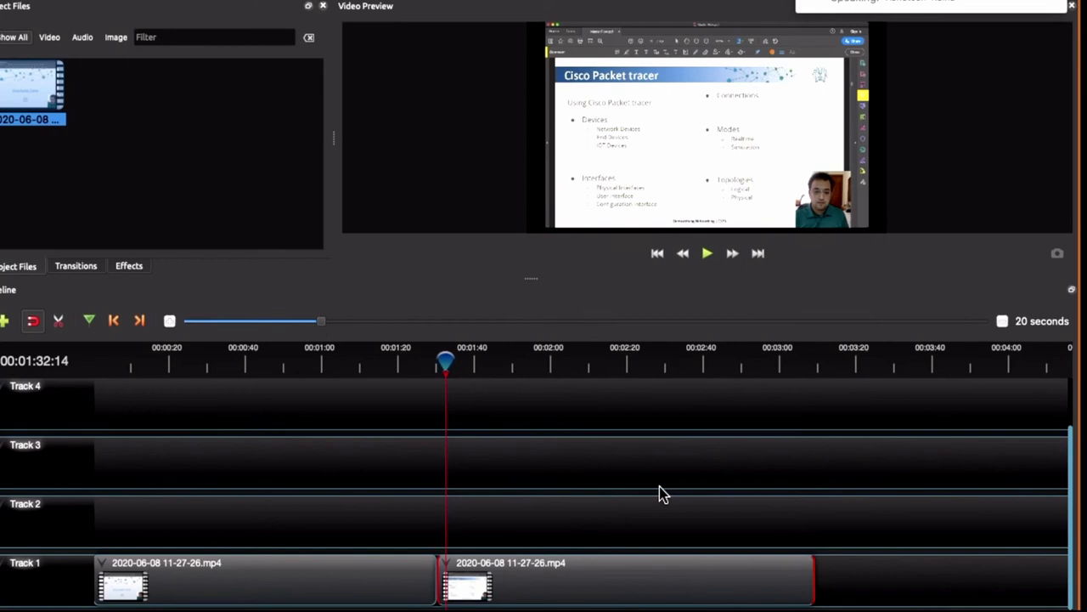
mouse_move(825, 577)
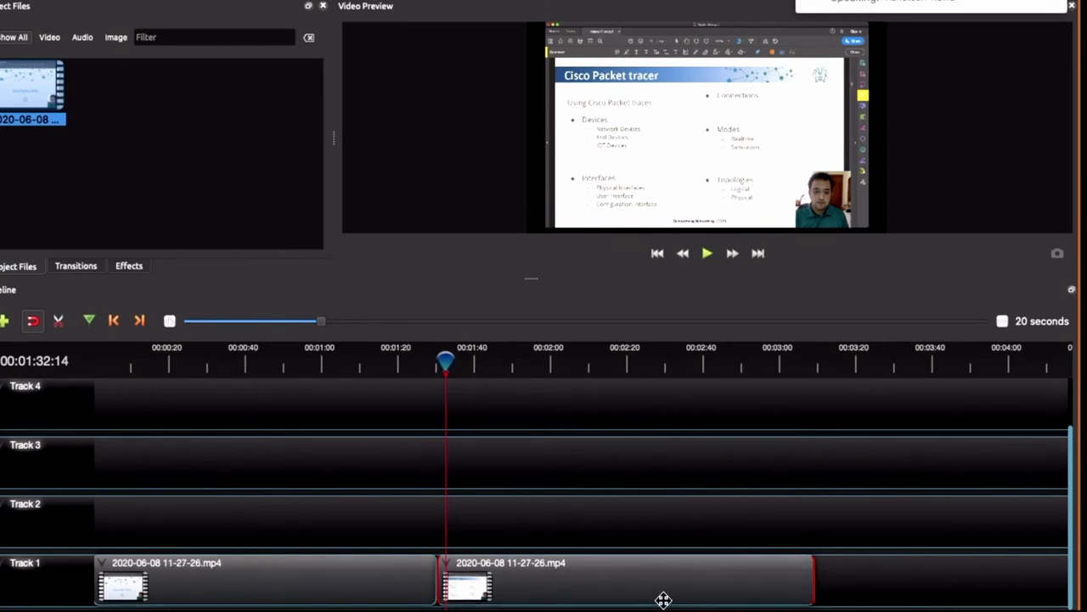
mouse_move(455, 408)
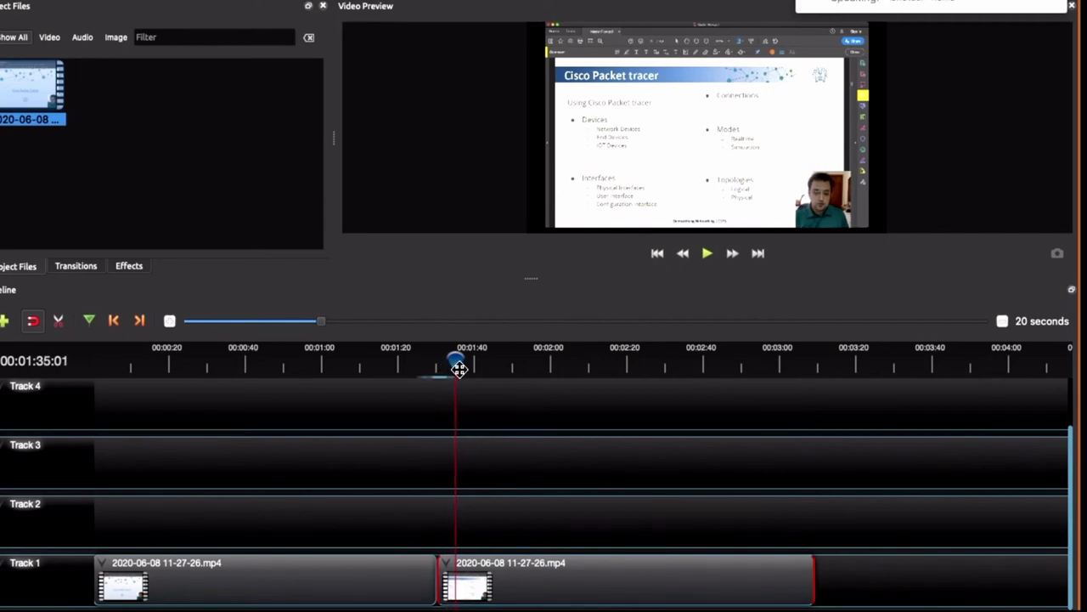
left_click_drag(459, 367, 466, 364)
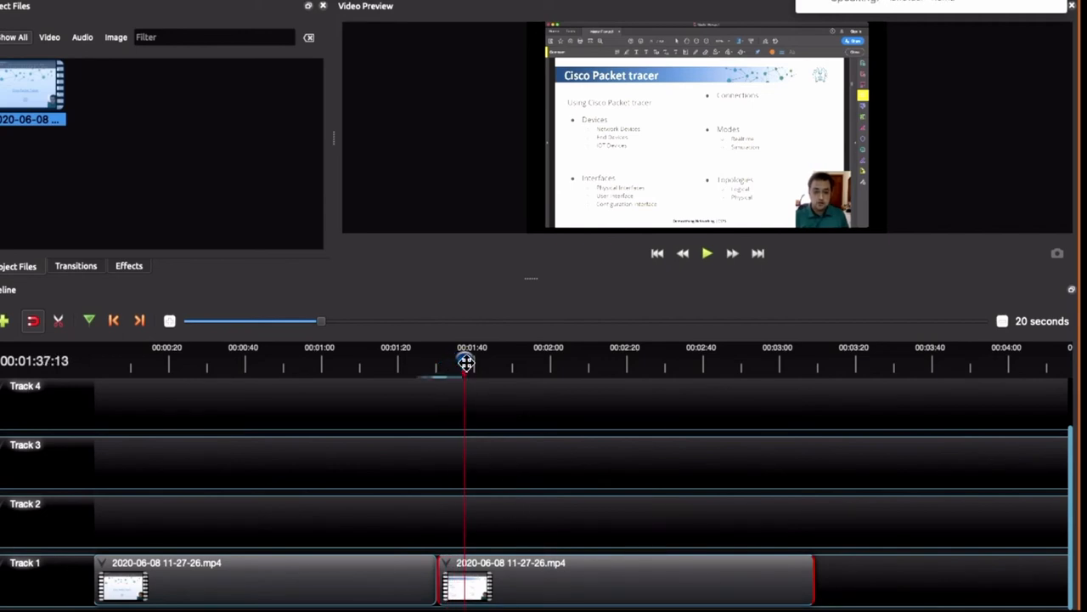
left_click_drag(466, 361, 474, 360)
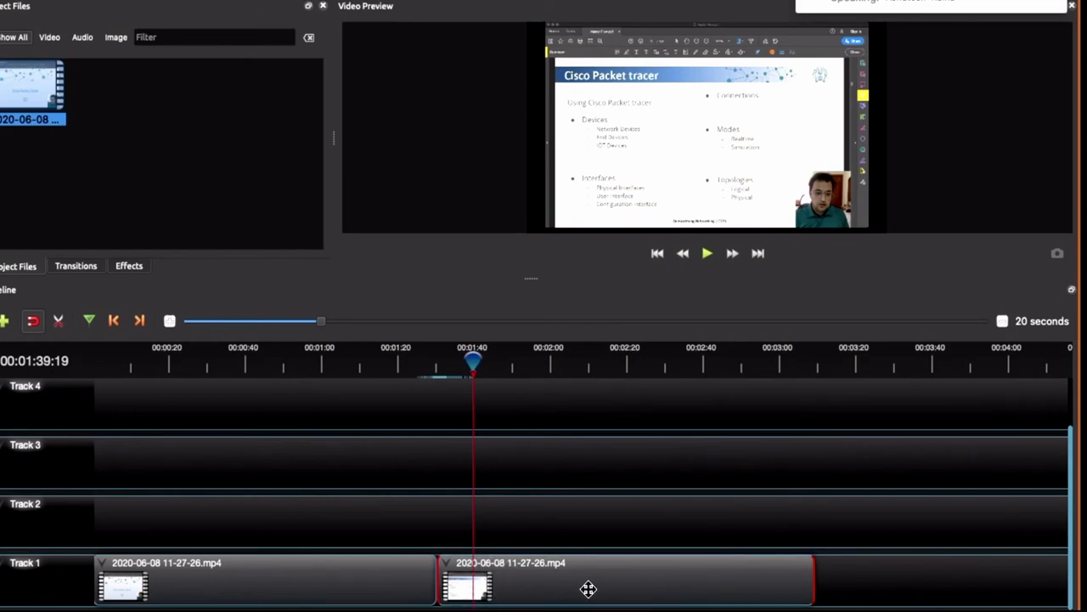
mouse_move(525, 587)
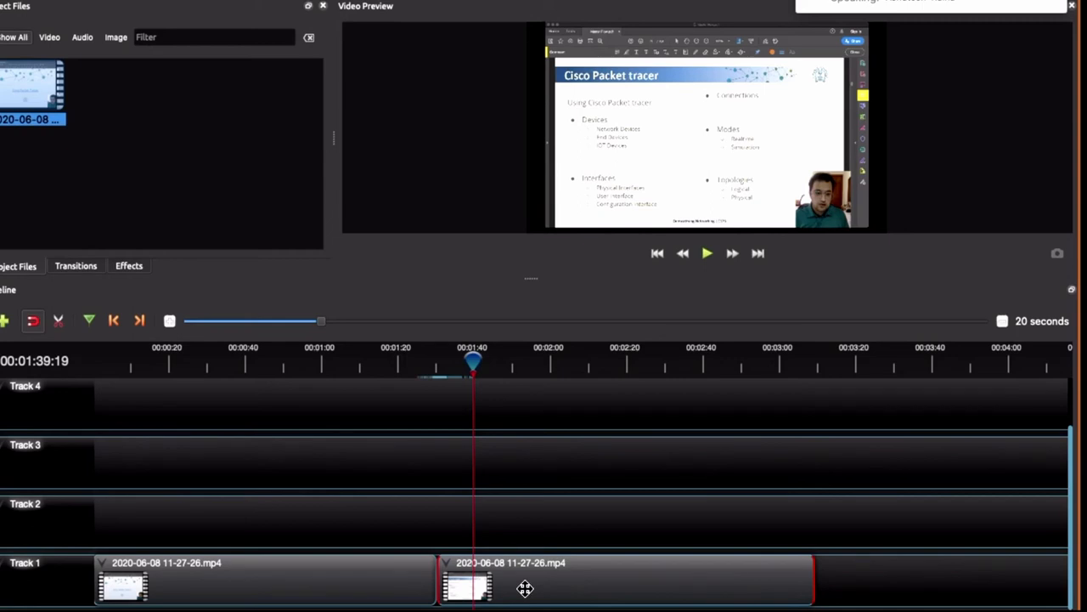
mouse_move(302, 431)
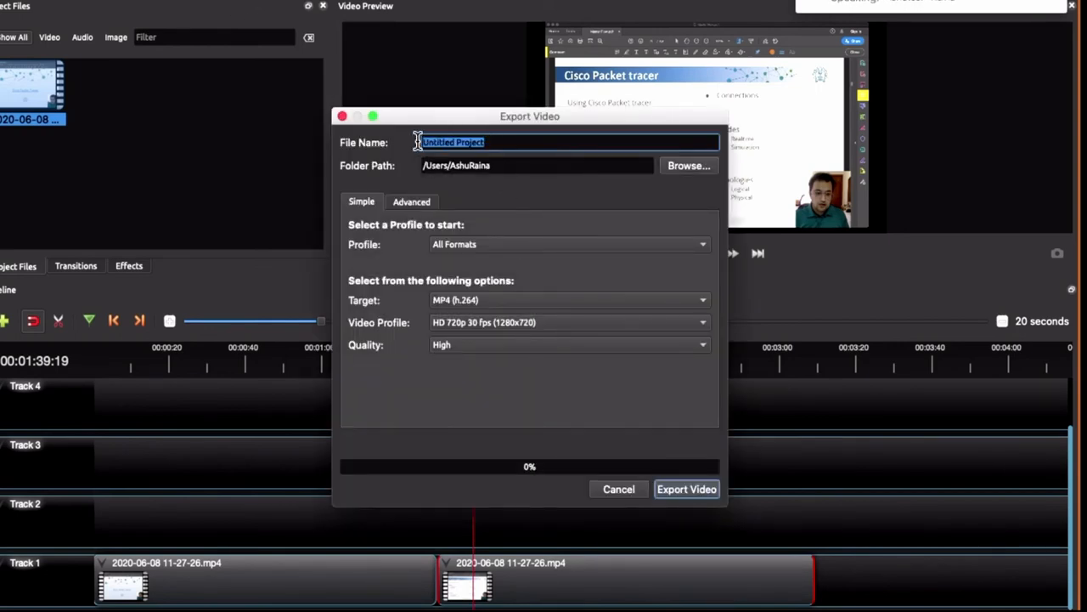
Name the export file 'Video' and choose the Desktop as its folder
type("Video")
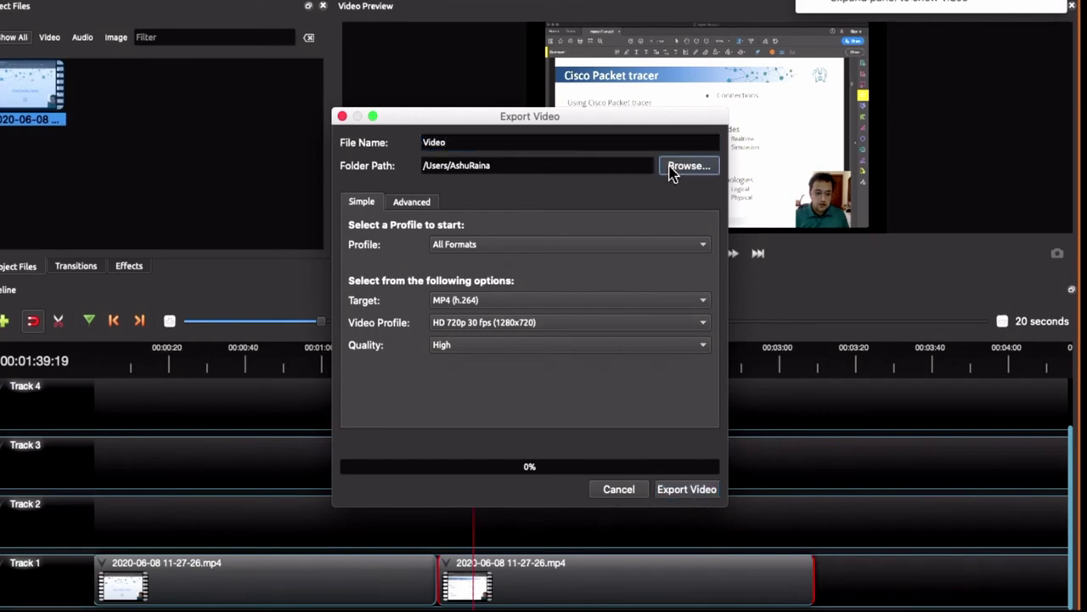
left_click(688, 167)
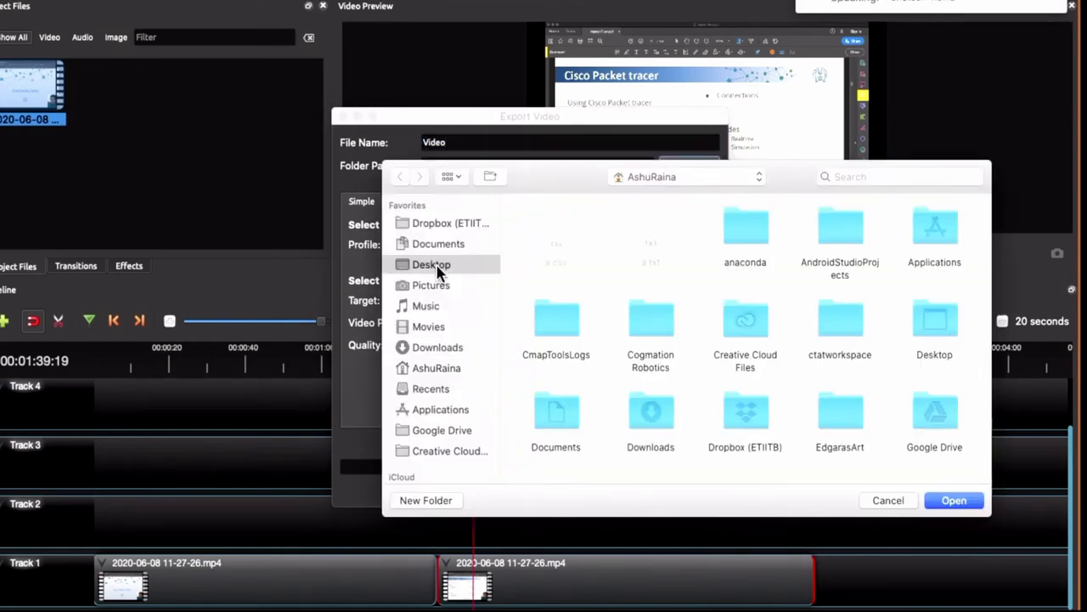
left_click(431, 265)
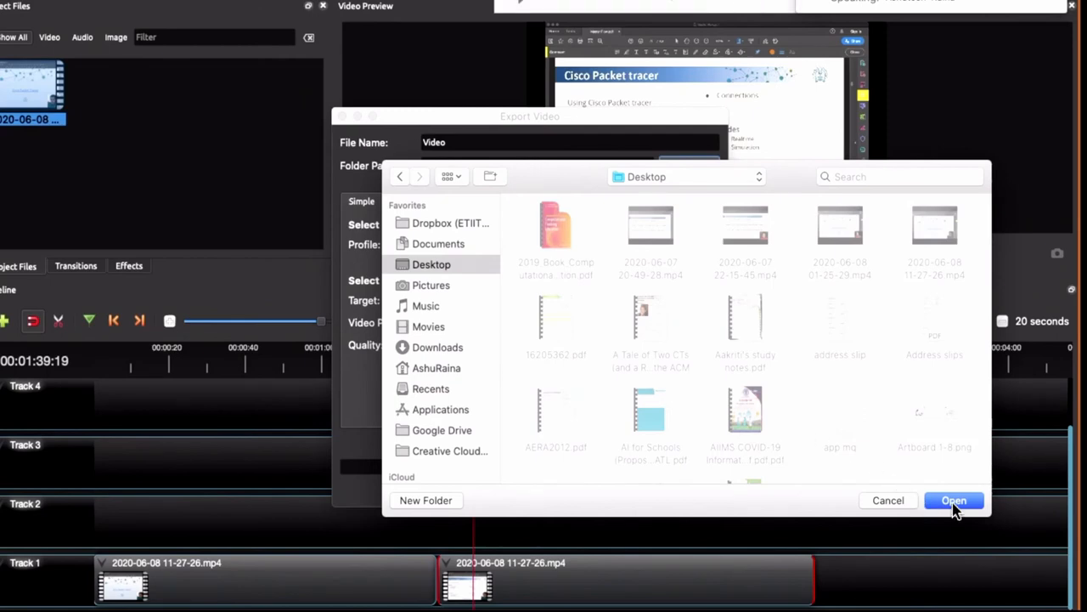
left_click(955, 499)
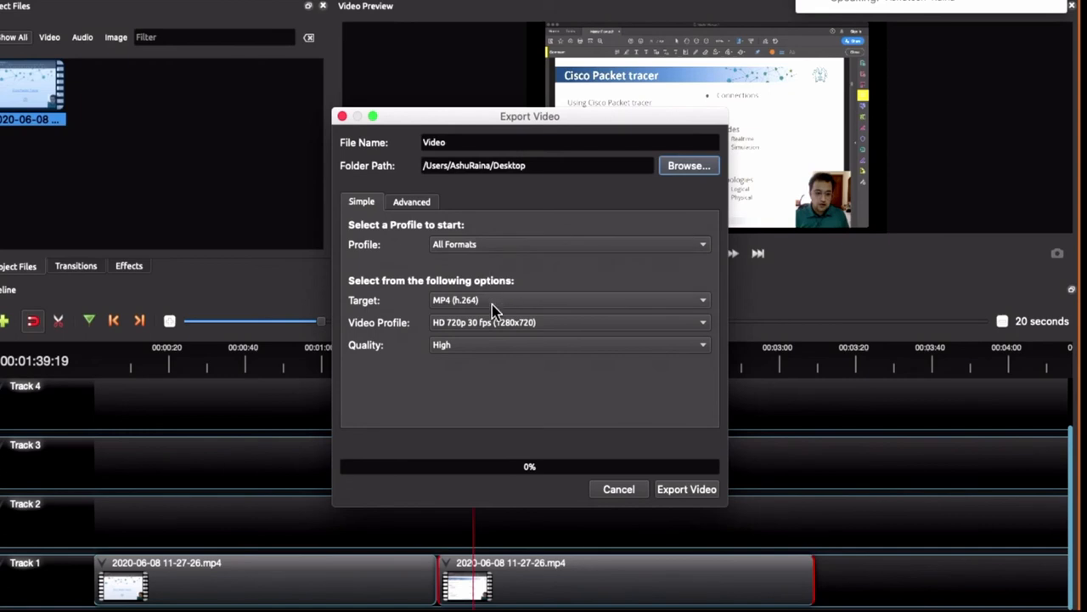
mouse_move(486, 309)
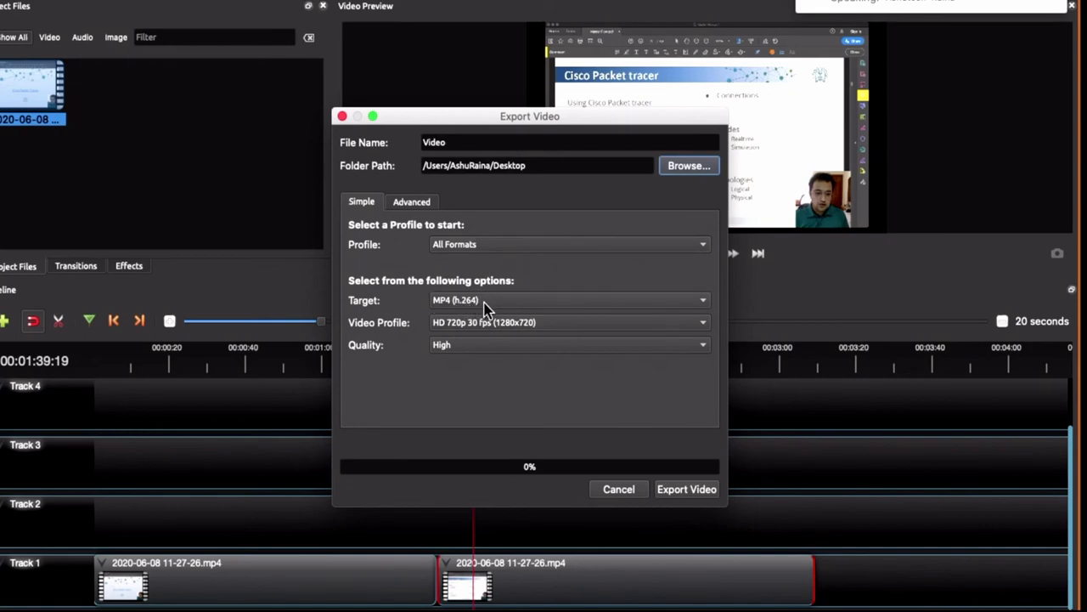
mouse_move(499, 331)
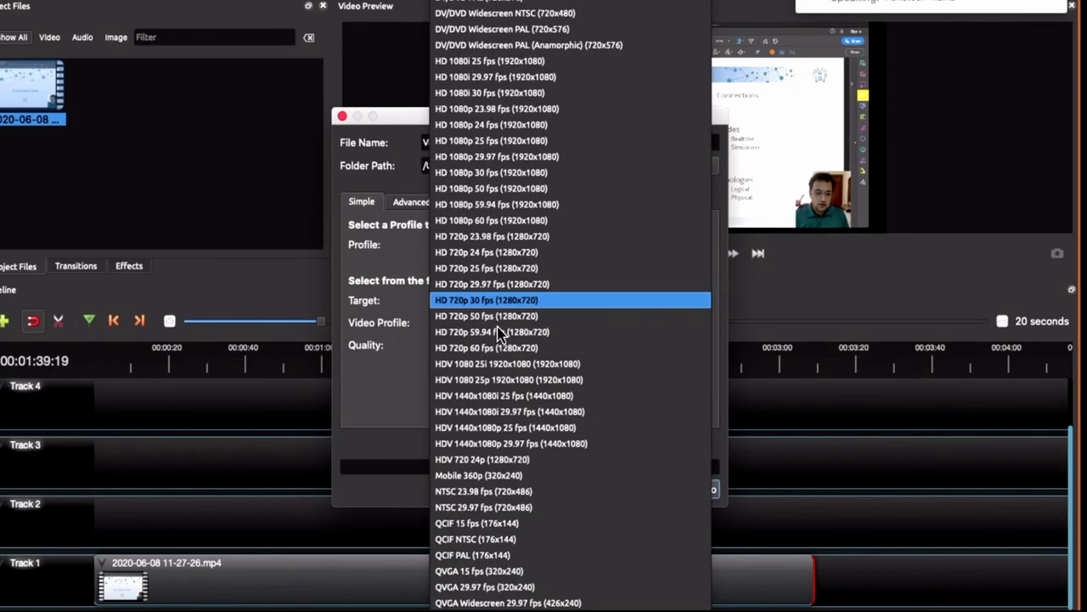
Keep the HD 720p 30 fps profile, set quality to Low, and start the export
left_click(486, 299)
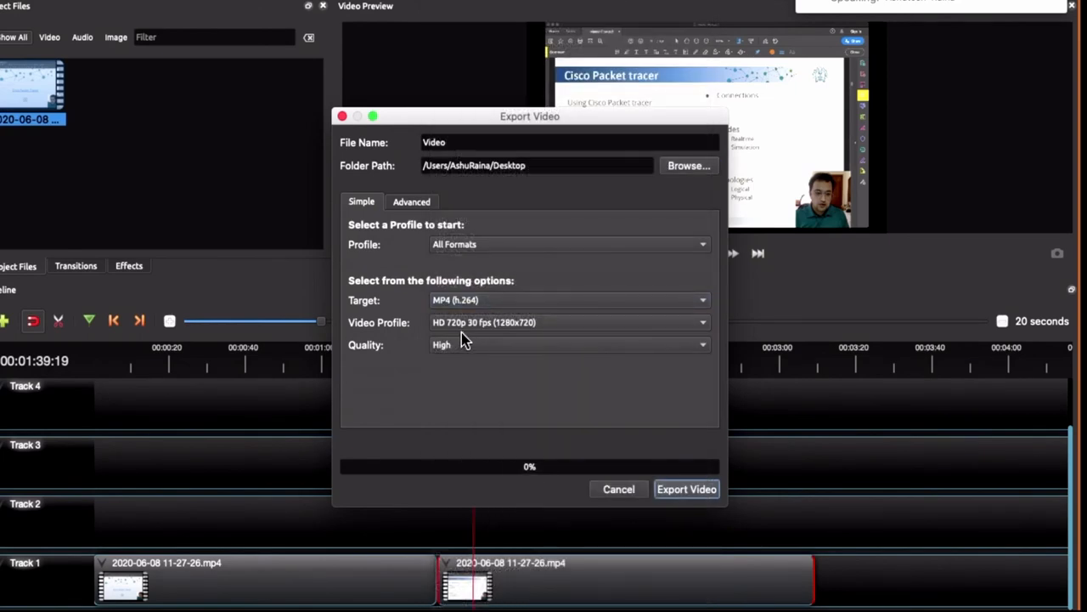
left_click(569, 322)
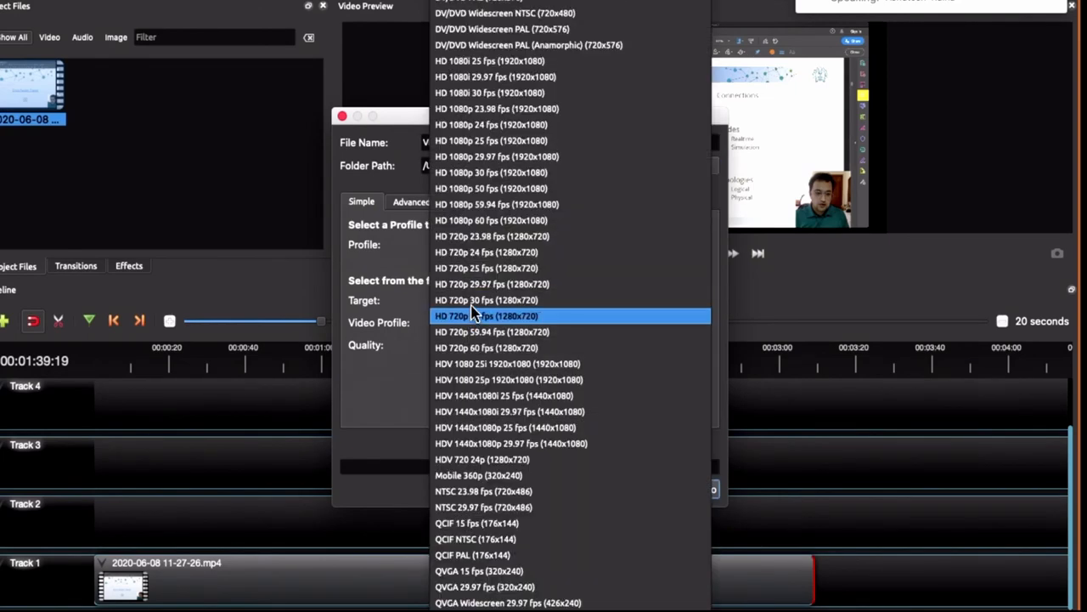
left_click(486, 314)
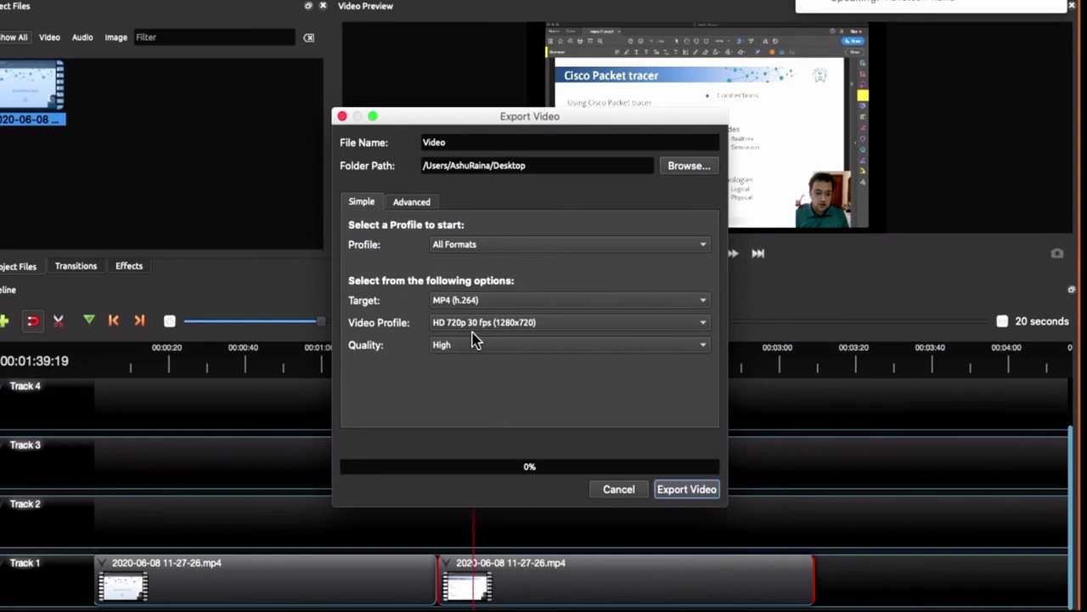
mouse_move(465, 356)
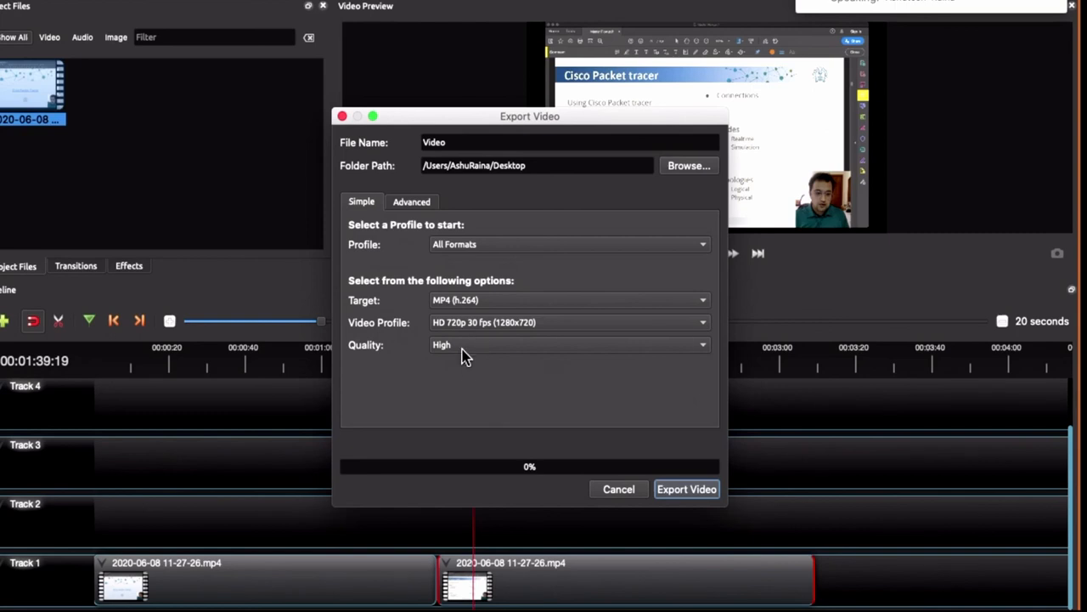
left_click(570, 343)
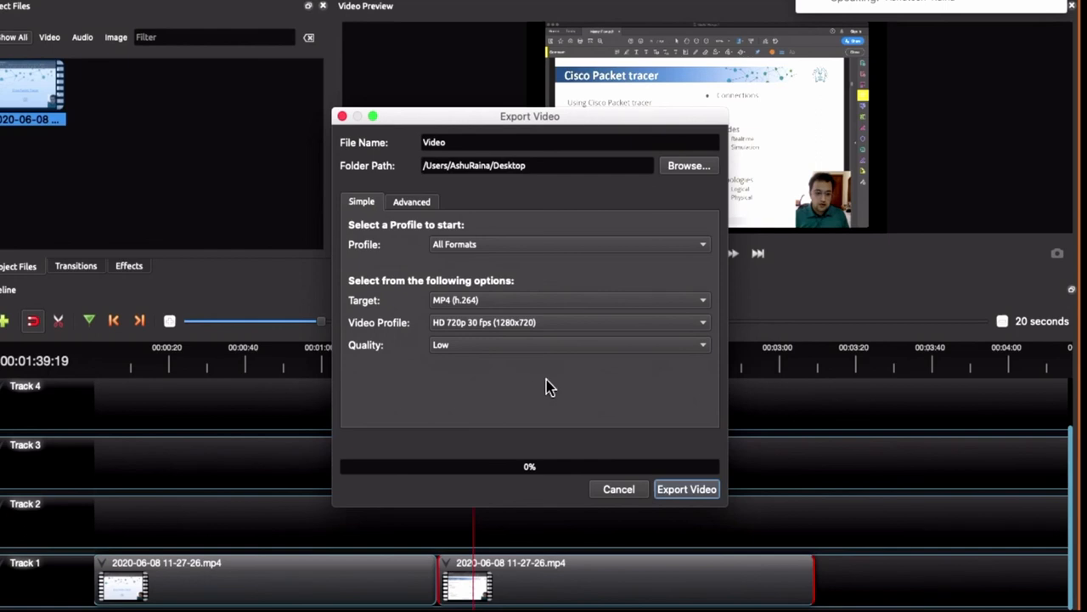
left_click(687, 489)
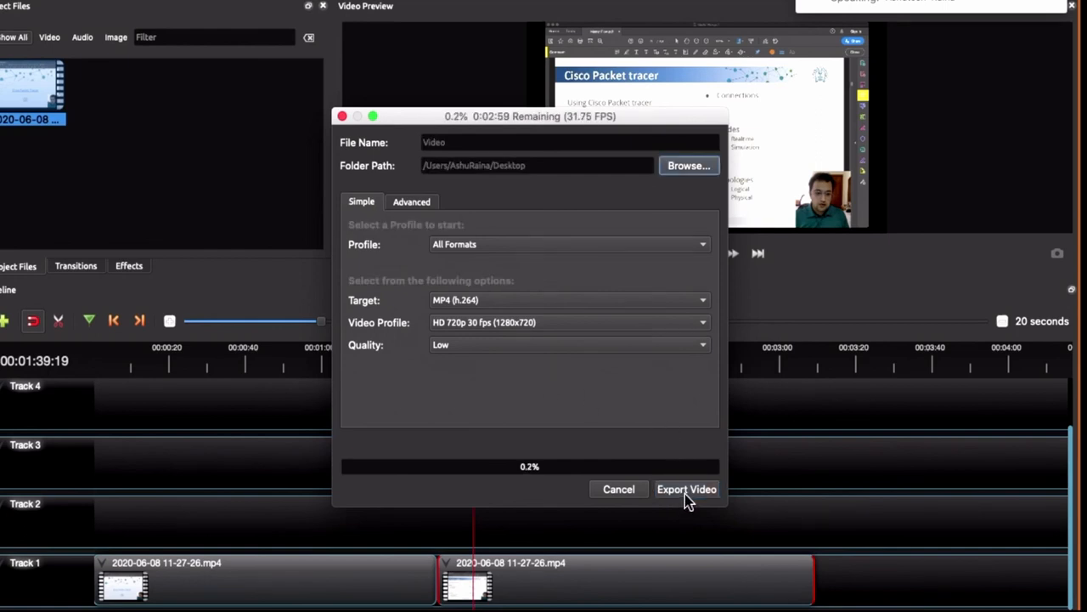